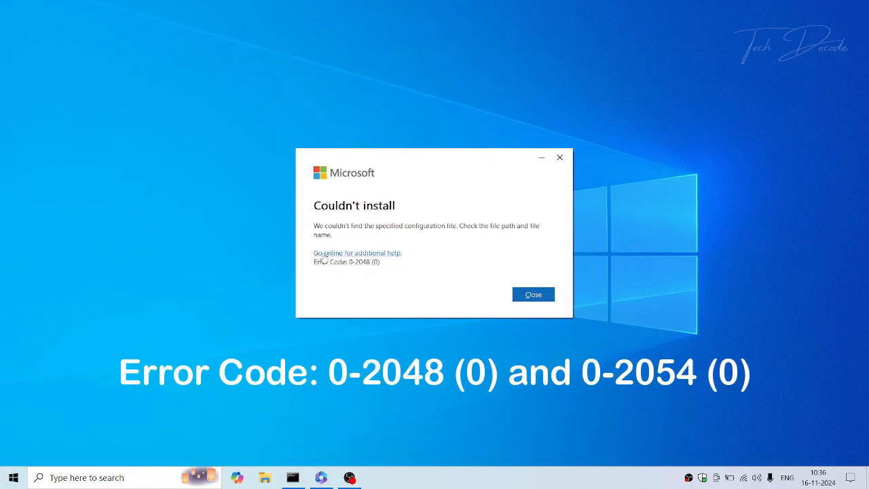
{"action": "mouse_move", "coordinate": [391, 271]}
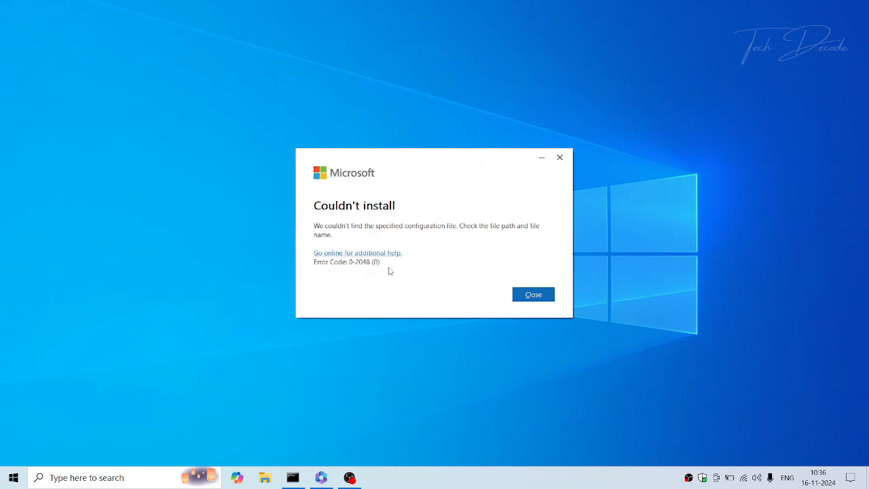
Step: Dismiss the Microsoft Office 'Couldn't install' error (code 0-2048) to clear the desktop
{"action": "left_click", "coordinate": [533, 293]}
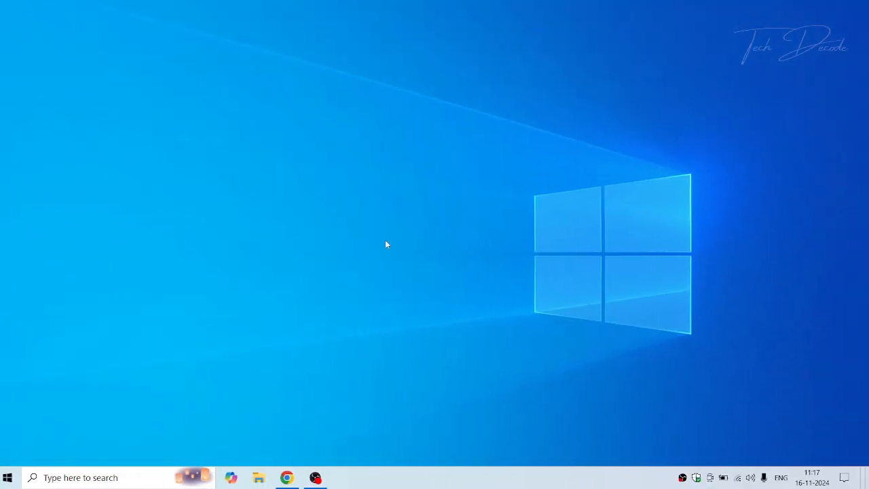
{"action": "type", "text": "c"}
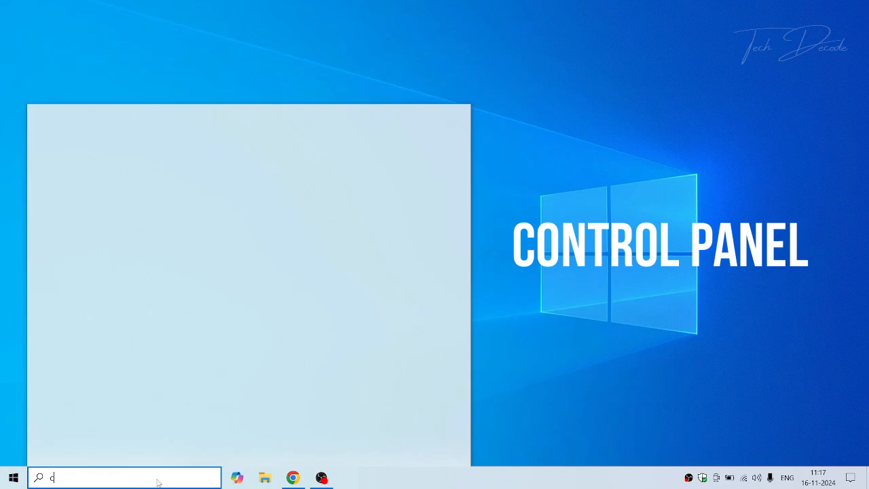
{"action": "type", "text": "ontrol"}
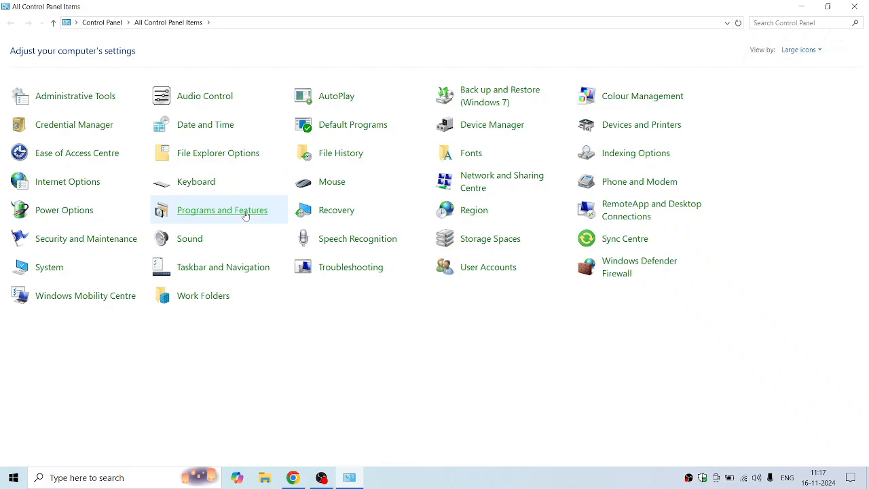
{"action": "left_click", "coordinate": [223, 209]}
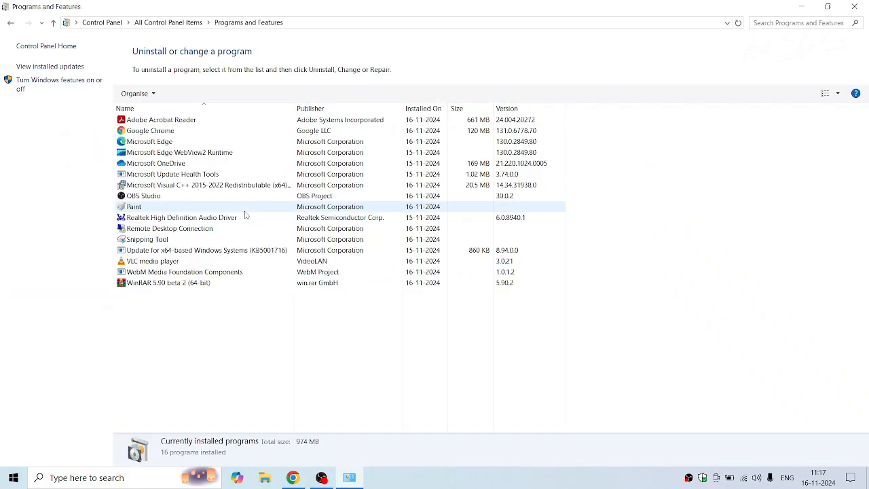
{"action": "left_click", "coordinate": [203, 185]}
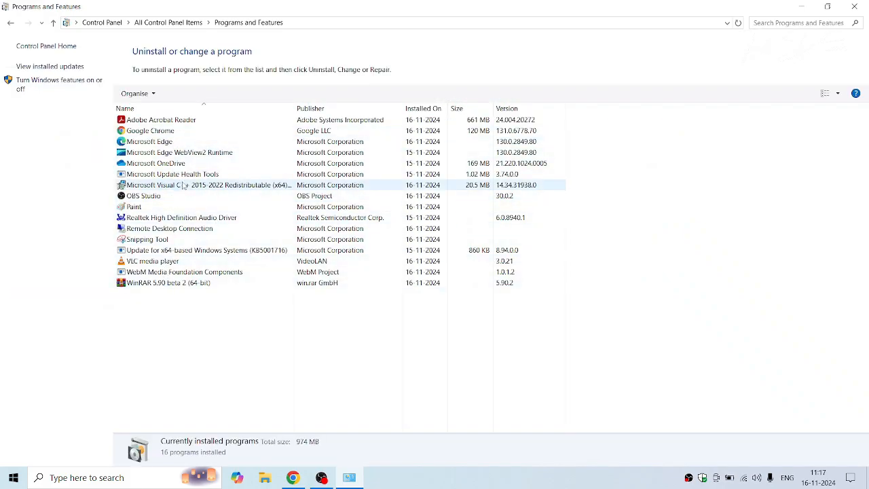
{"action": "left_click", "coordinate": [854, 7]}
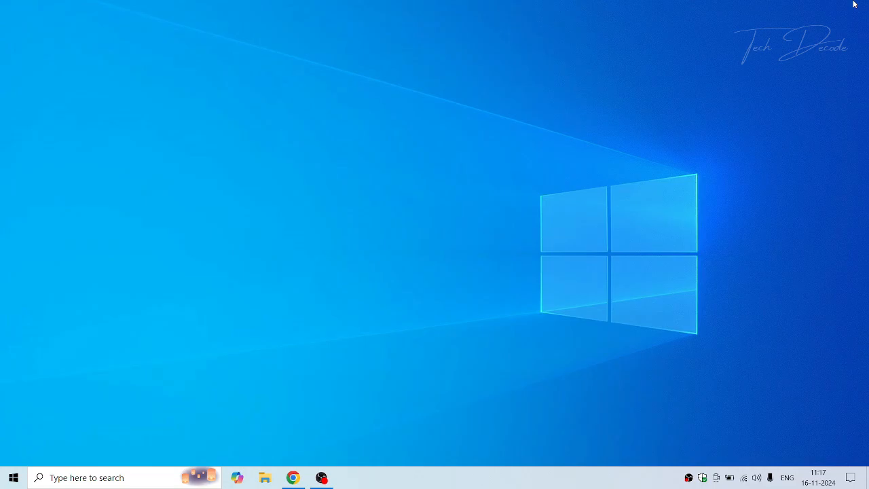
{"action": "left_click", "coordinate": [293, 478]}
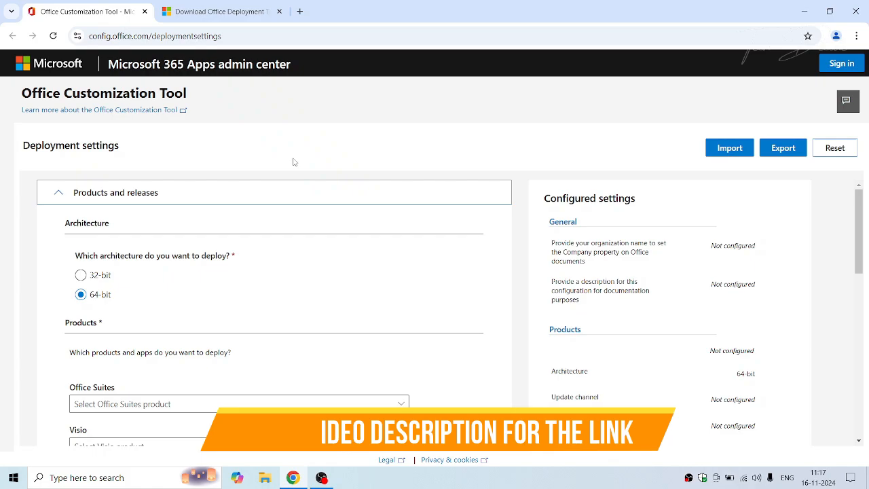
Step: Choose Office LTSC Professional Plus 2021 - Volume License and export the setup as Configuration.xml
{"action": "left_click", "coordinate": [239, 234]}
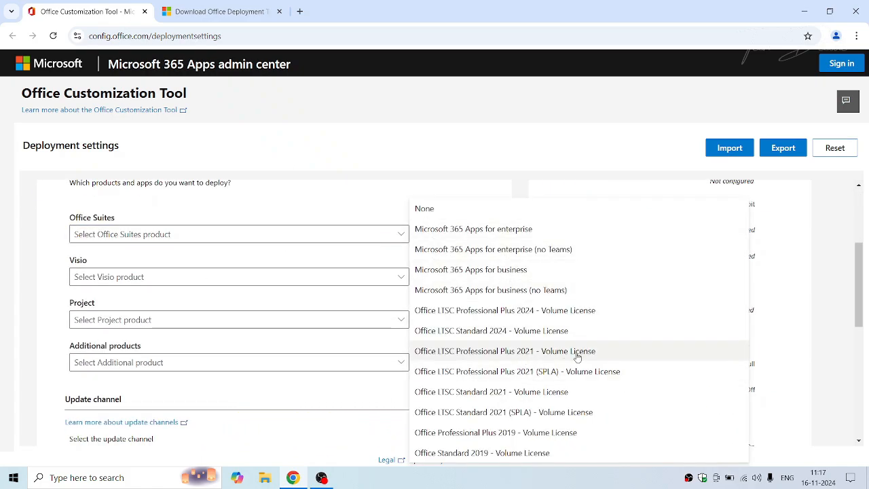
{"action": "left_click", "coordinate": [505, 350]}
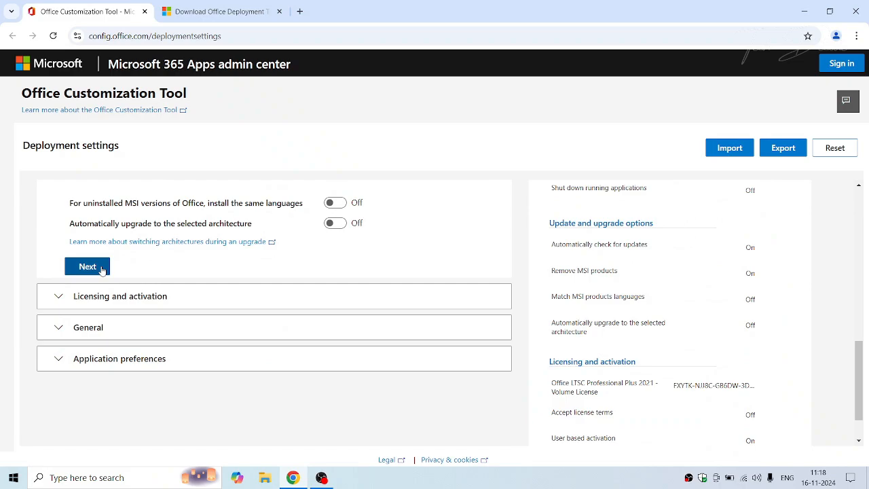
{"action": "left_click", "coordinate": [87, 267]}
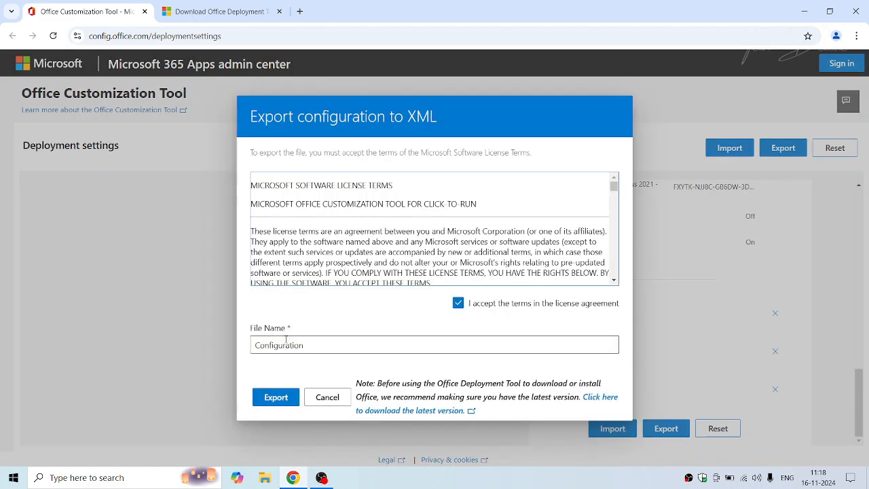
{"action": "left_click", "coordinate": [276, 396]}
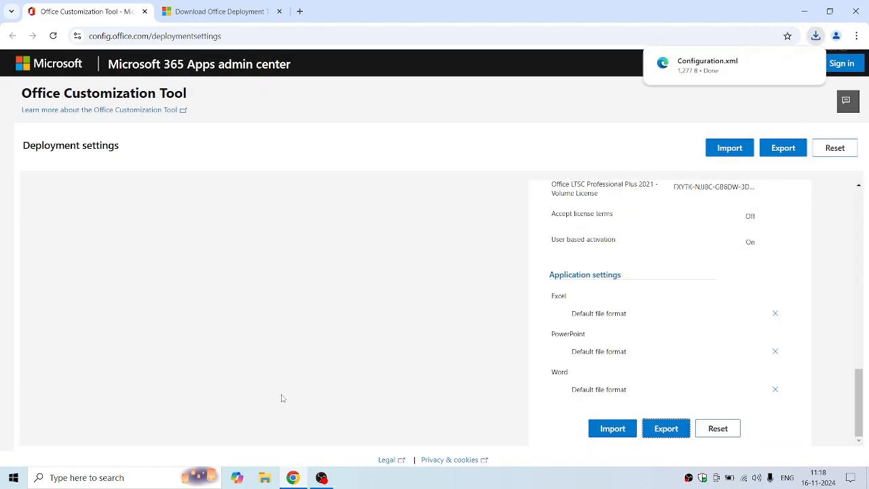
{"action": "left_click", "coordinate": [217, 11]}
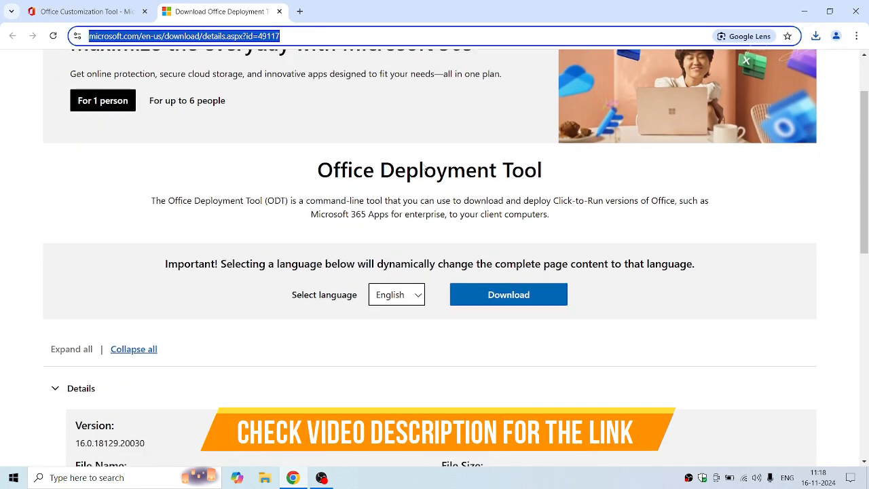
Step: Download the Office Deployment Tool installer into the Downloads folder
{"action": "left_click", "coordinate": [508, 293]}
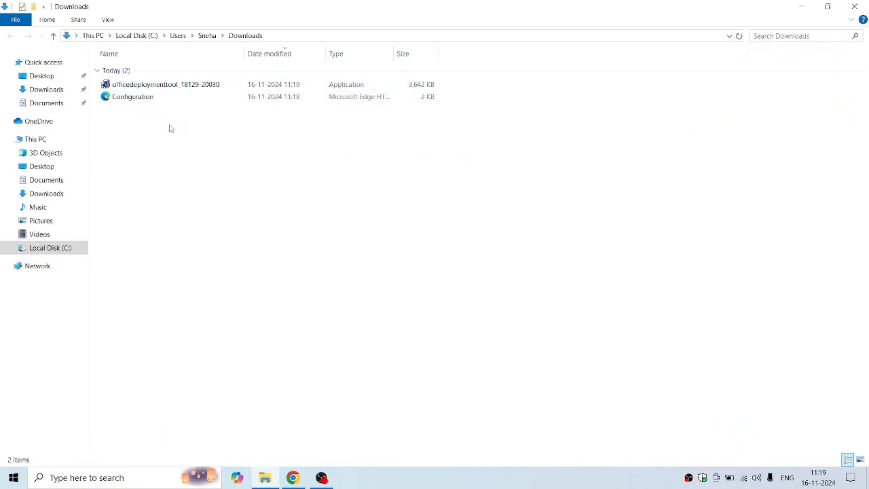
Step: Create a new folder named 'Office 2021' inside Downloads
{"action": "right_click", "coordinate": [182, 127]}
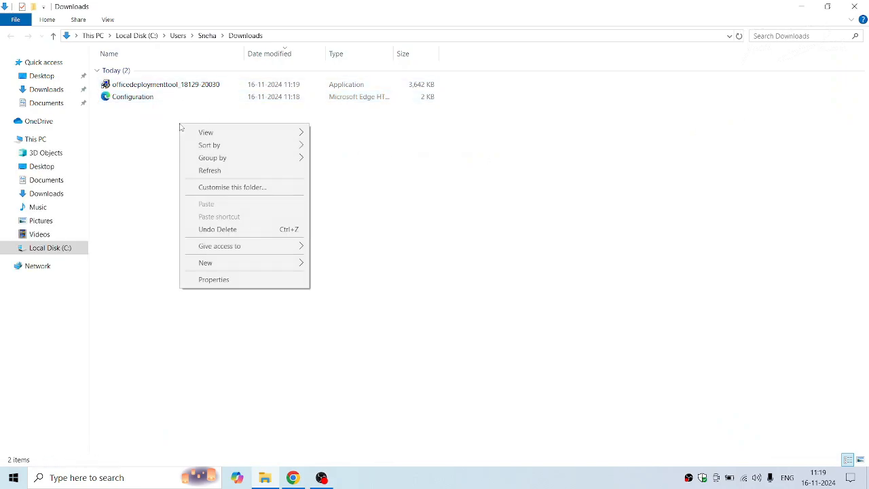
{"action": "left_click", "coordinate": [206, 264]}
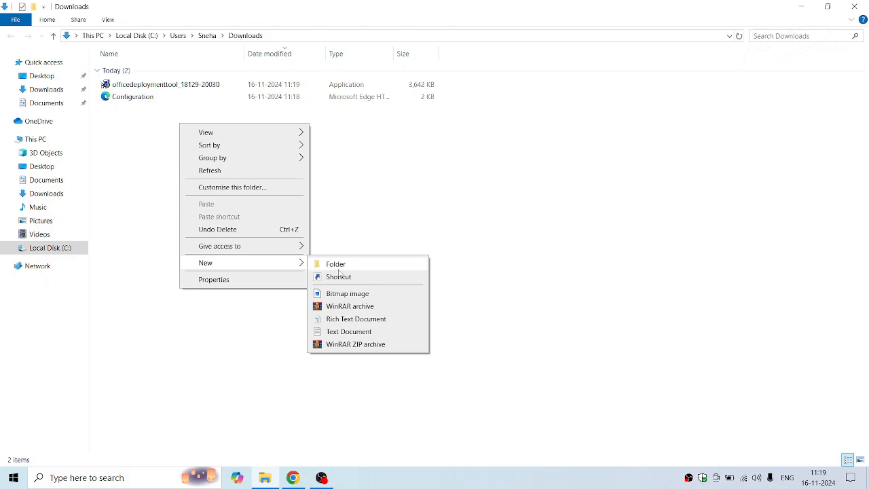
{"action": "left_click", "coordinate": [336, 263]}
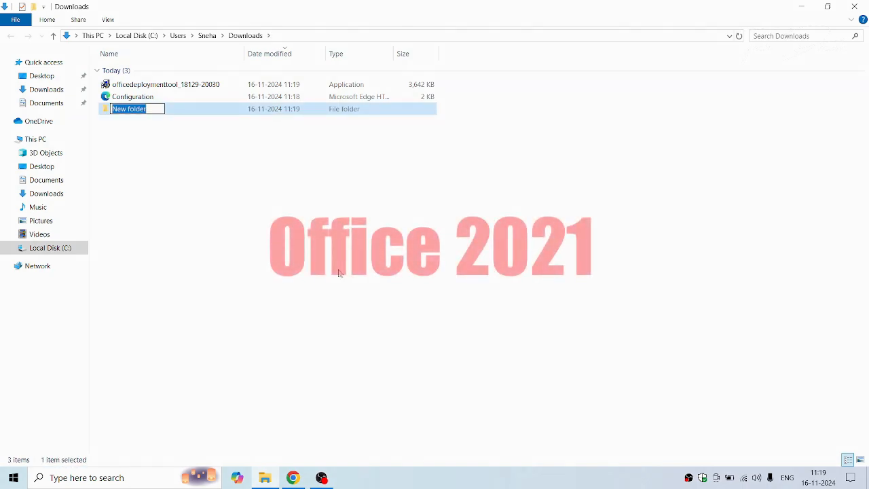
{"action": "type", "text": "Office 2021"}
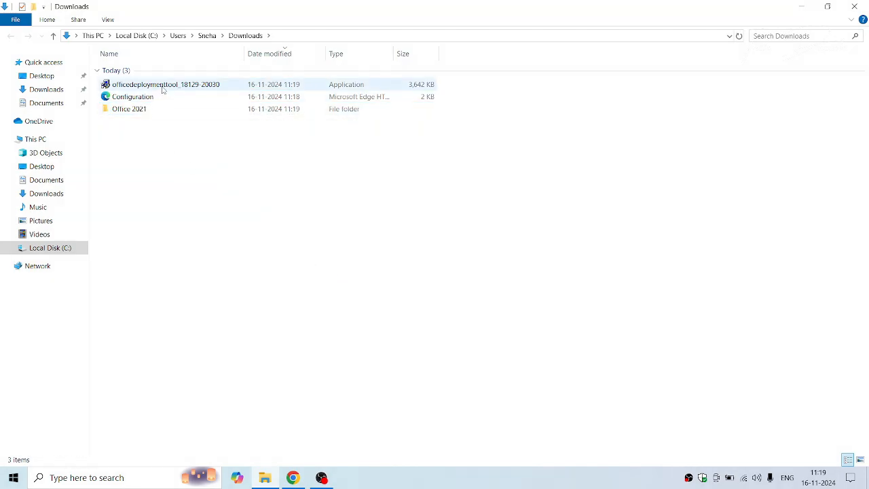
Step: Run the Office Deployment Tool as administrator and accept its license terms
{"action": "right_click", "coordinate": [166, 84]}
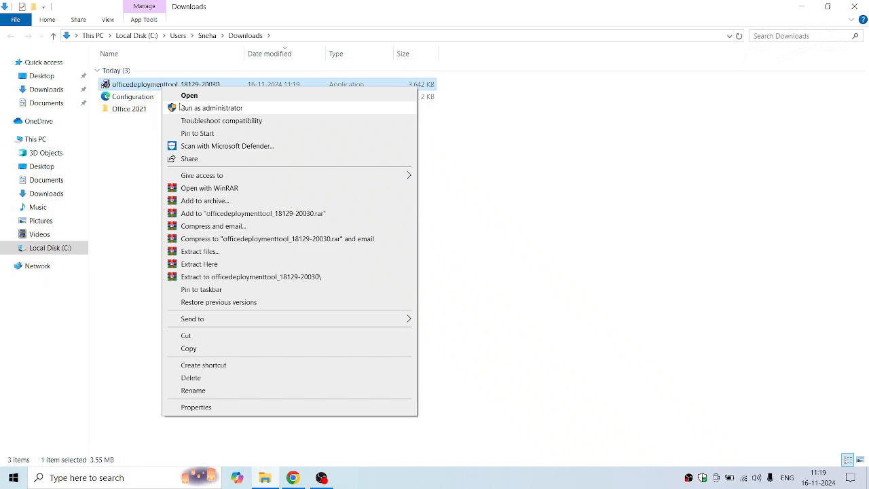
{"action": "left_click", "coordinate": [189, 96]}
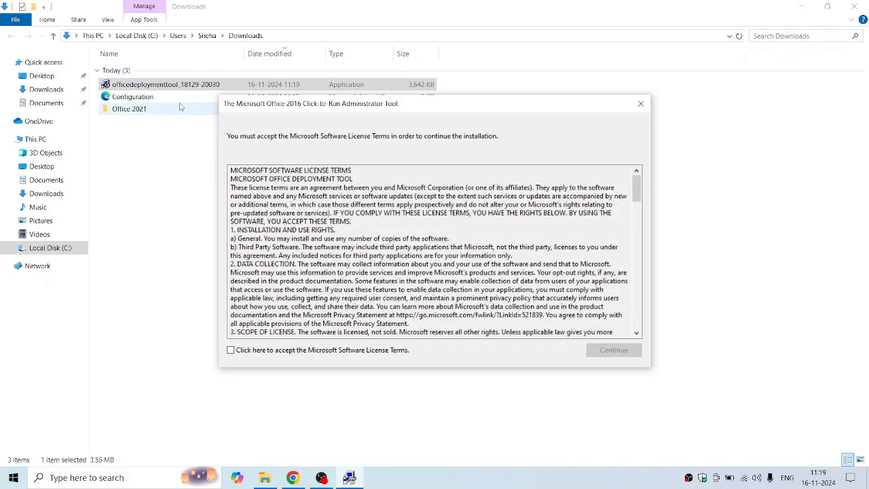
{"action": "left_click", "coordinate": [231, 350]}
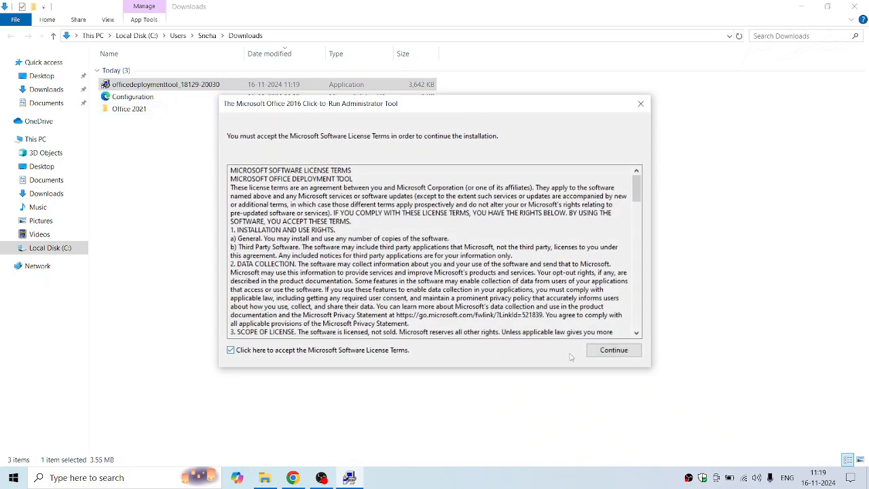
{"action": "left_click", "coordinate": [614, 350]}
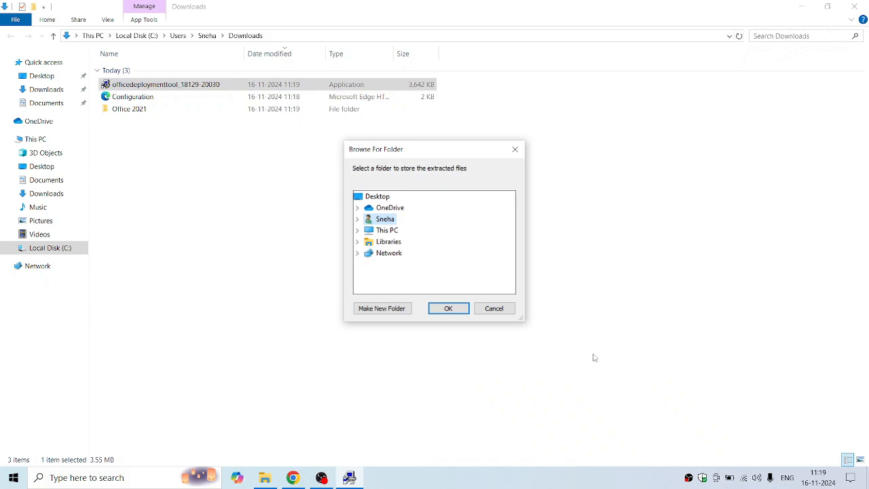
{"action": "mouse_move", "coordinate": [360, 234]}
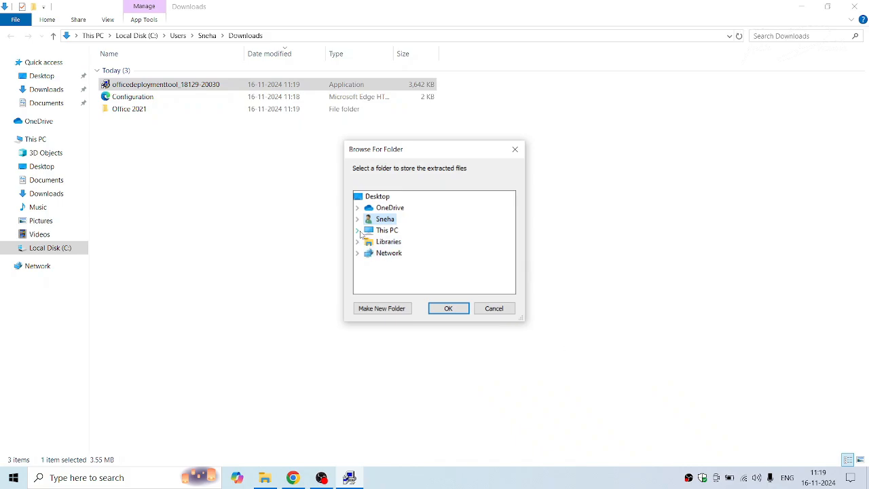
Step: Extract the deployment files into Downloads\Office 2021 and acknowledge the success message
{"action": "left_click", "coordinate": [359, 231]}
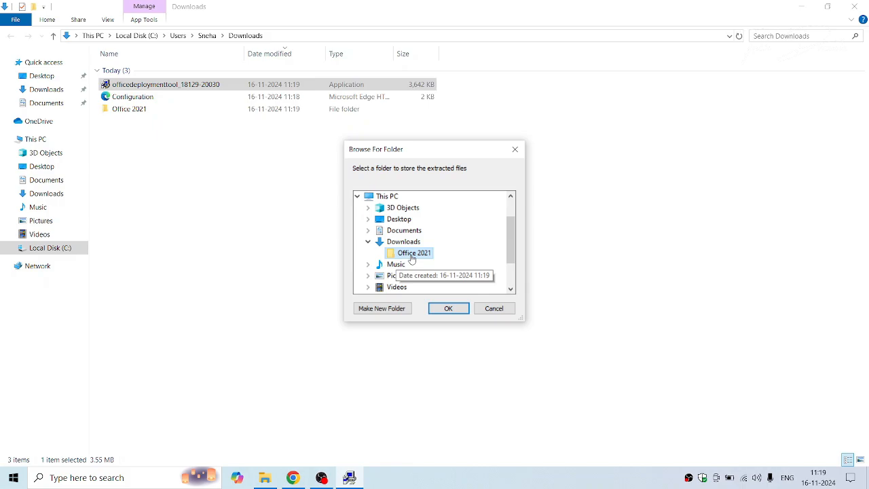
{"action": "left_click", "coordinate": [449, 307]}
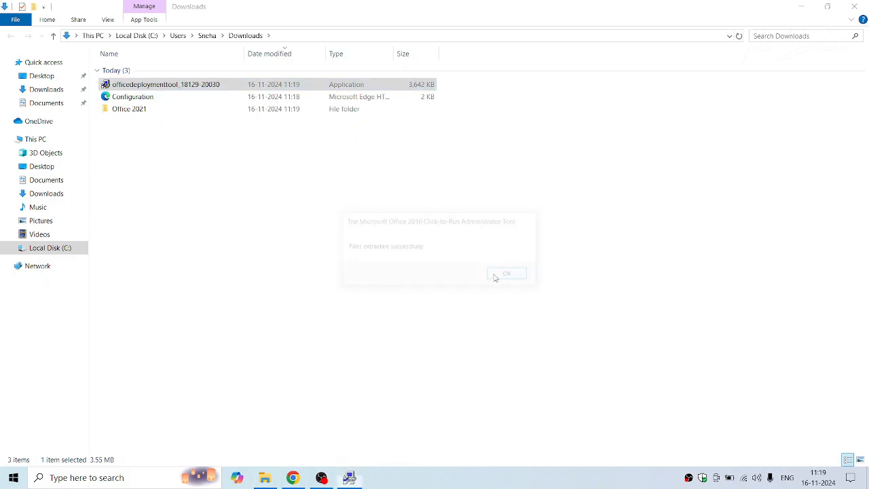
{"action": "left_click", "coordinate": [505, 273]}
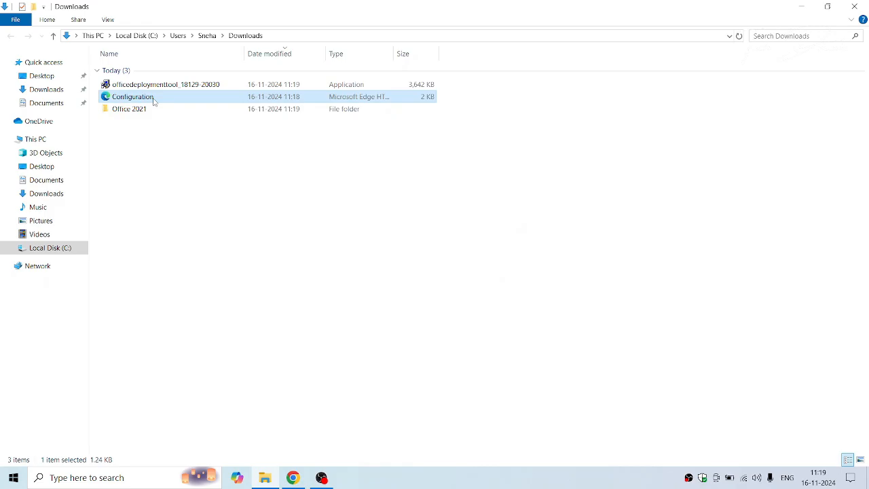
Step: Move Configuration into Office 2021 and move that folder to the root of Local Disk (C:)
{"action": "right_click", "coordinate": [133, 96]}
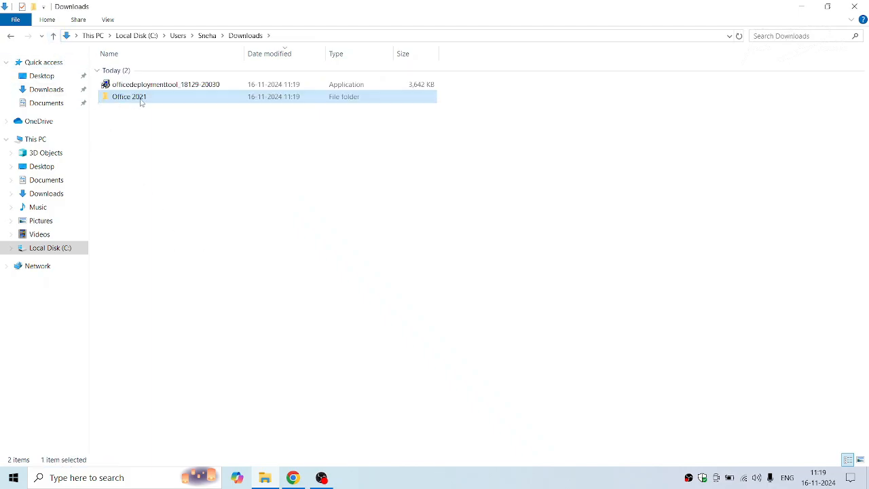
{"action": "right_click", "coordinate": [143, 97]}
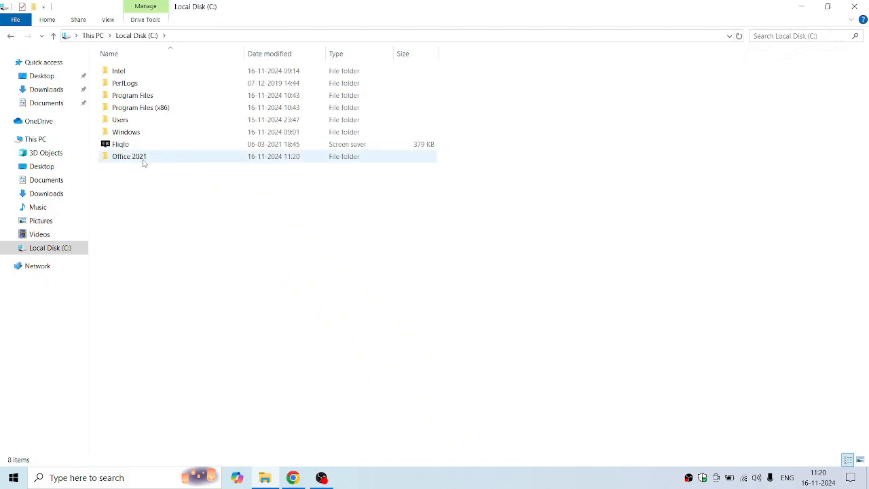
{"action": "double_click", "coordinate": [129, 157]}
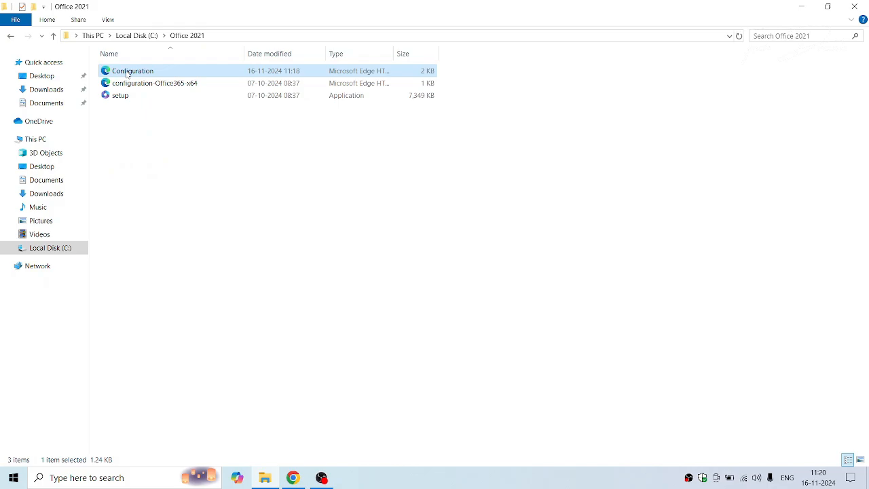
Step: Rename the Configuration file in C:\Office 2021 to lowercase 'configuration'
{"action": "left_click", "coordinate": [133, 70]}
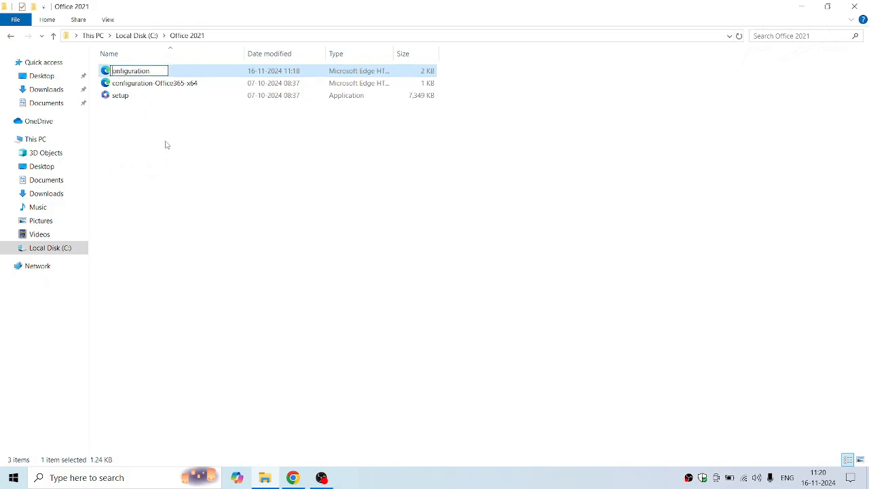
{"action": "key", "text": "enter"}
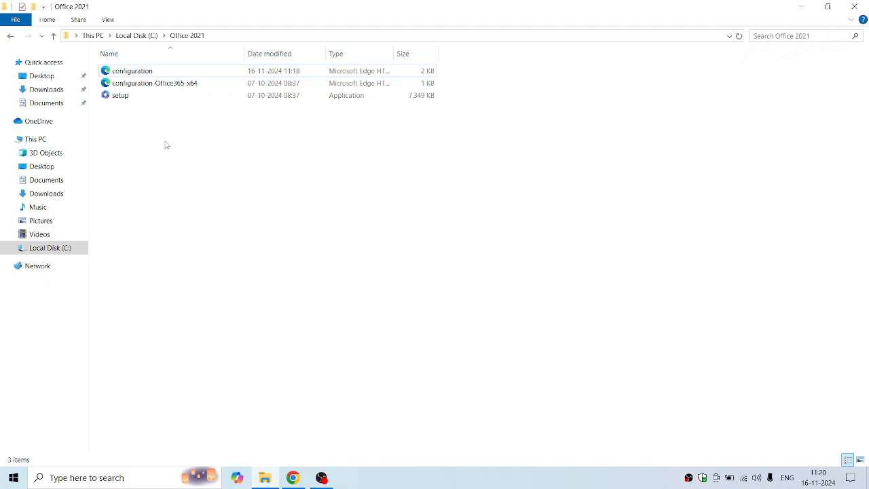
{"action": "left_click", "coordinate": [132, 71]}
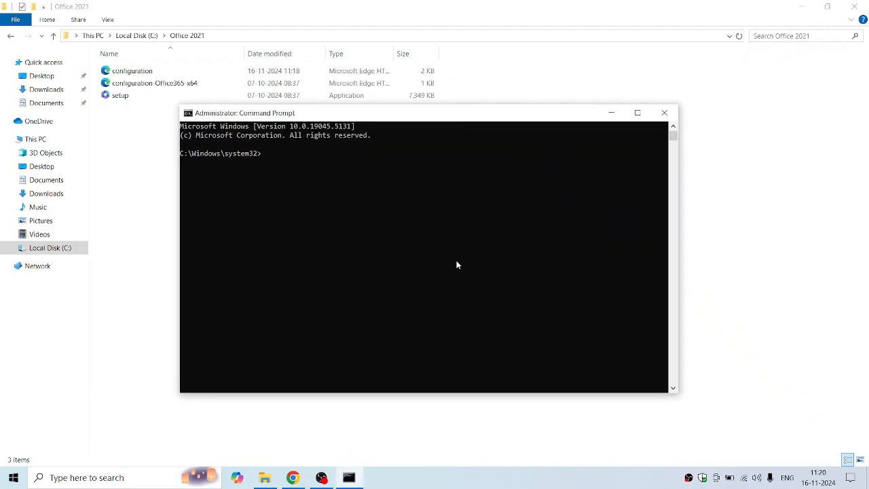
Step: Switch the administrator Command Prompt to the C:\Office 2021 directory
{"action": "left_click", "coordinate": [637, 113]}
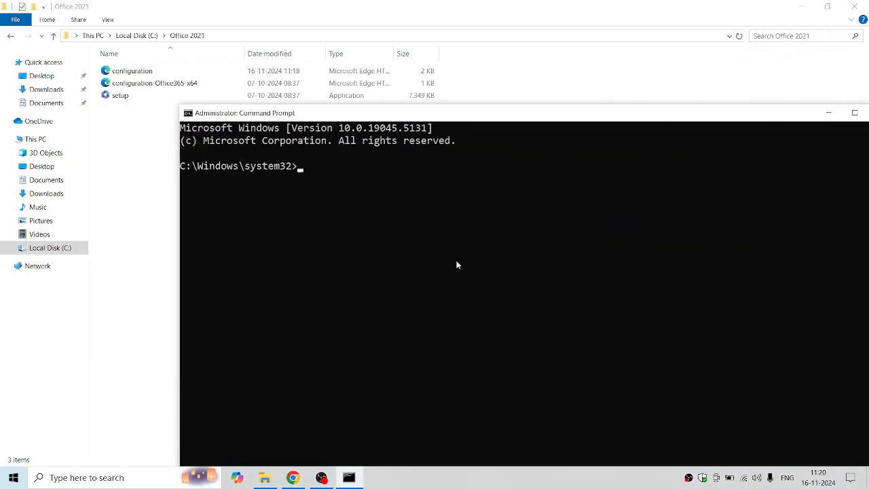
{"action": "type", "text": "cd c:"}
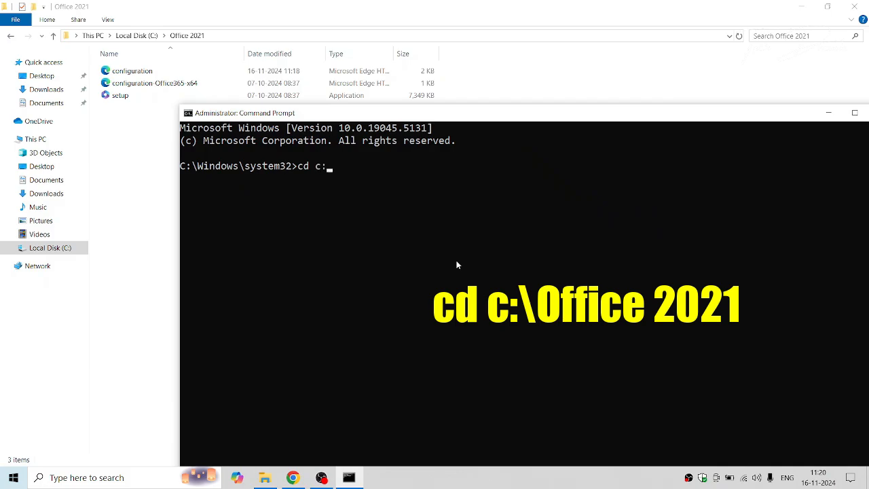
{"action": "type", "text": "\\Office 202"}
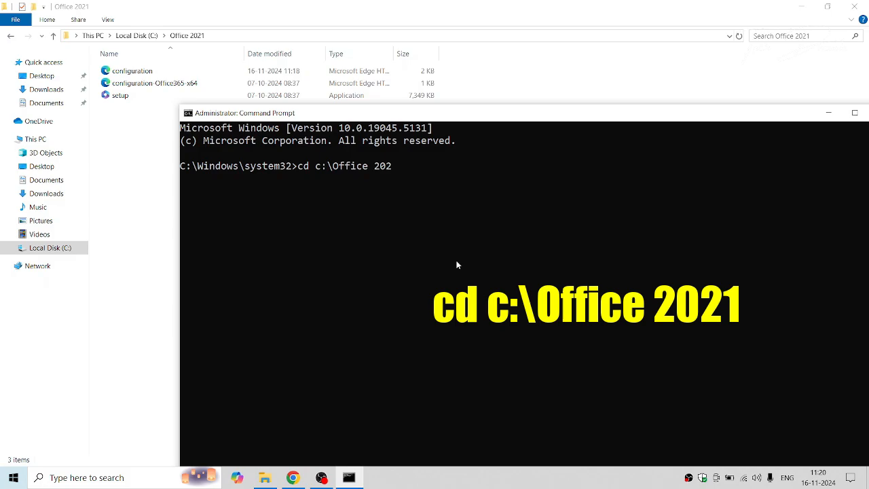
{"action": "type", "text": "1"}
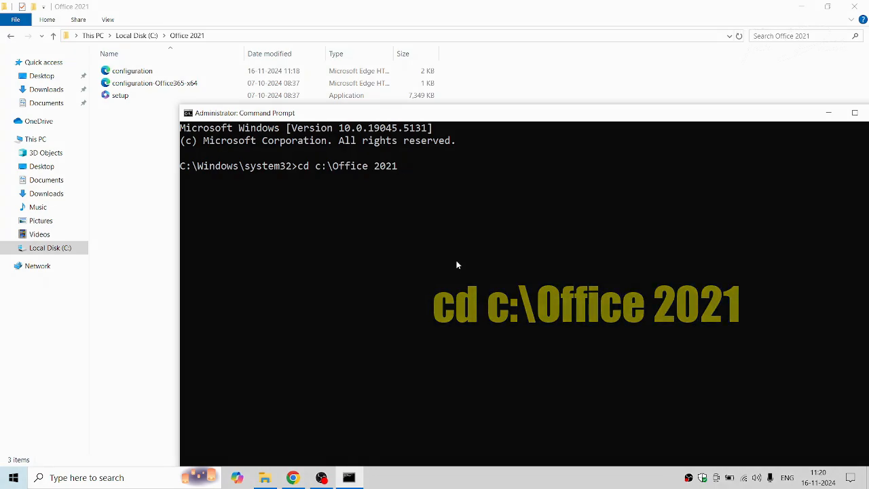
Step: Enter 'setup /configure configuration.xml' at the prompt, ready to run
{"action": "type", "text": "setup"}
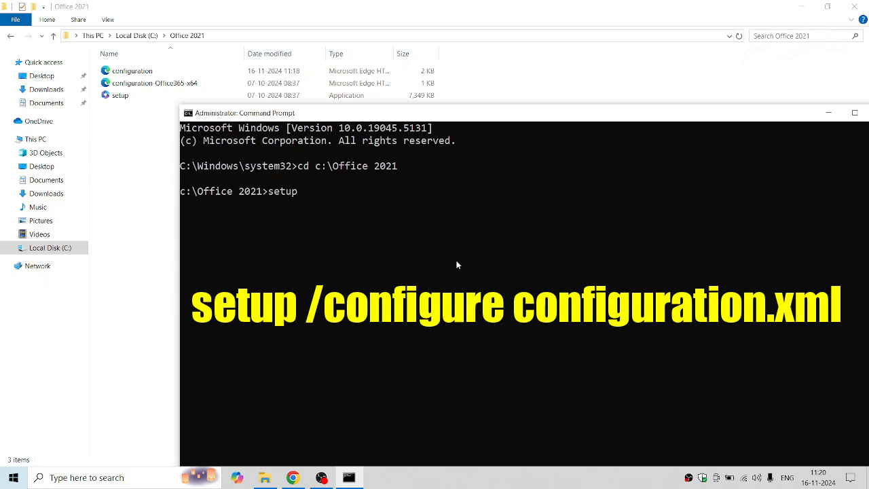
{"action": "type", "text": "/configure"}
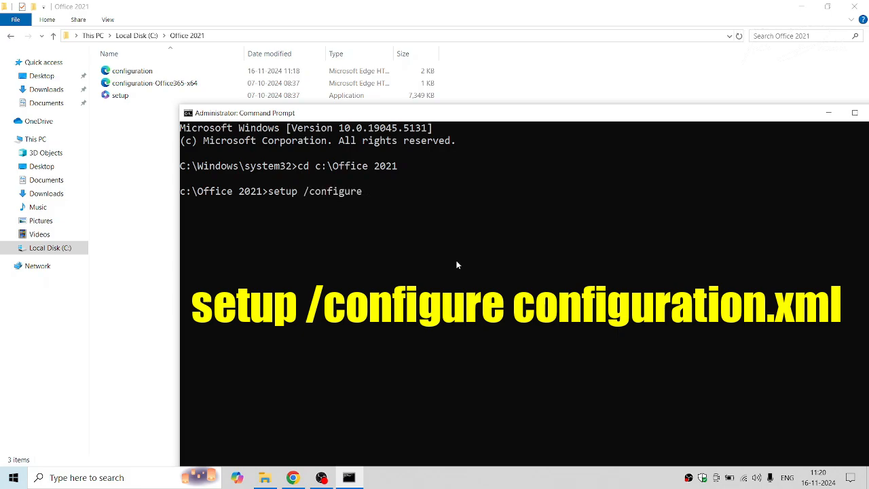
{"action": "type", "text": "configuratio"}
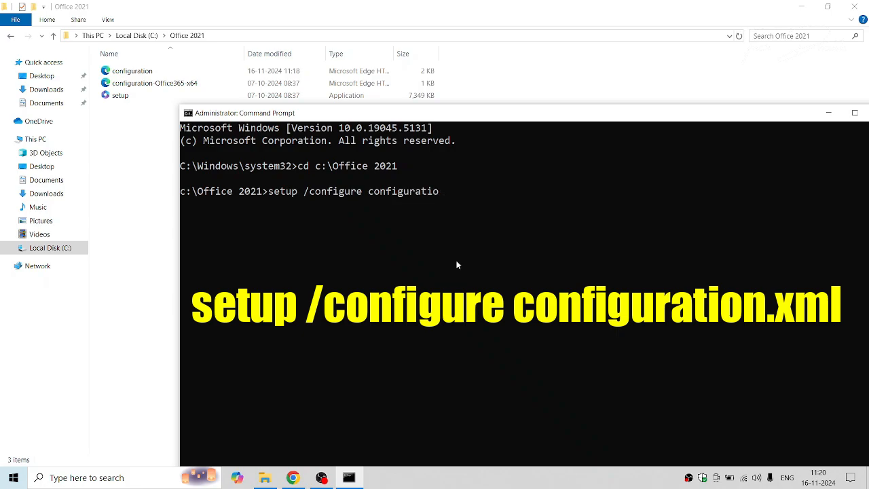
{"action": "type", "text": "n.xml"}
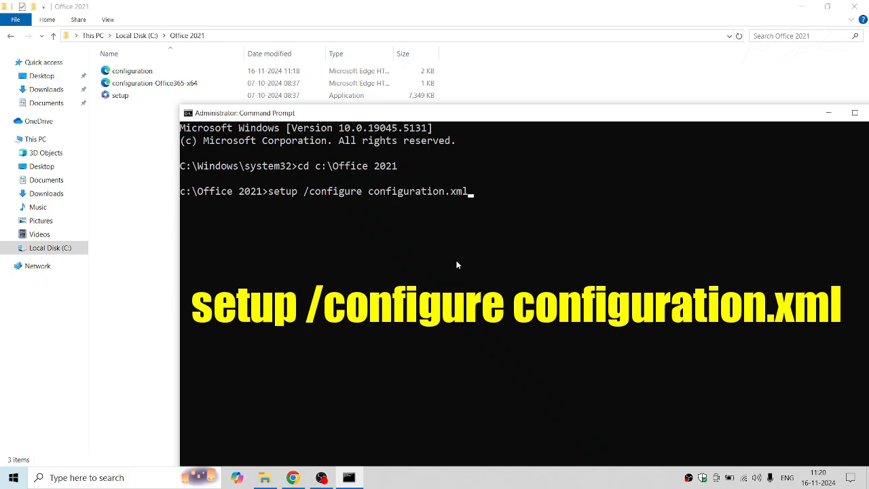